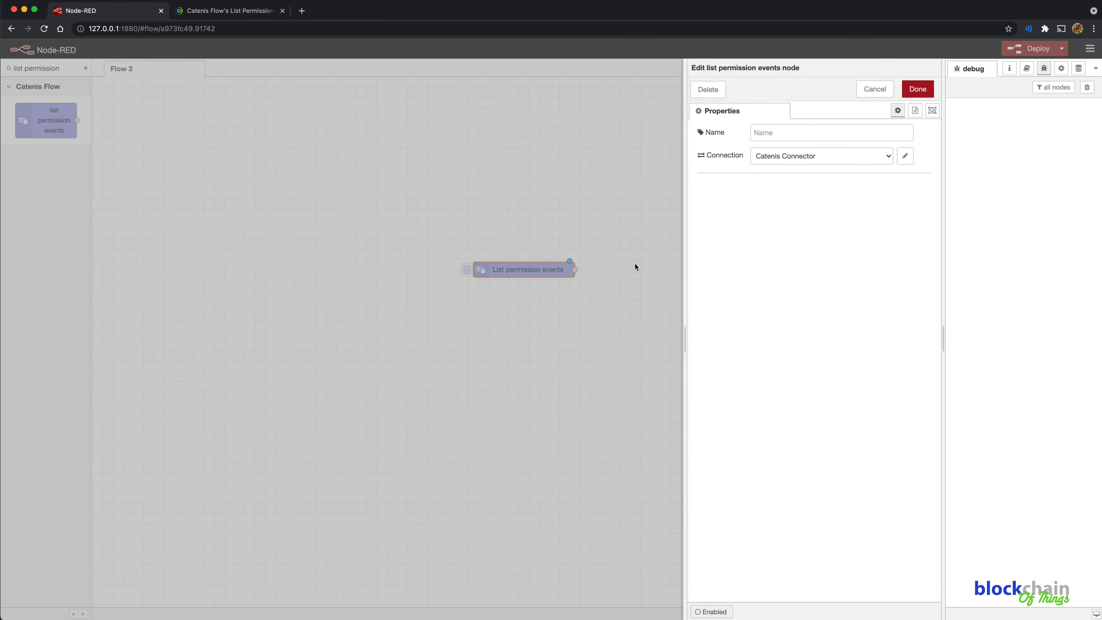
pyautogui.moveTo(776, 158)
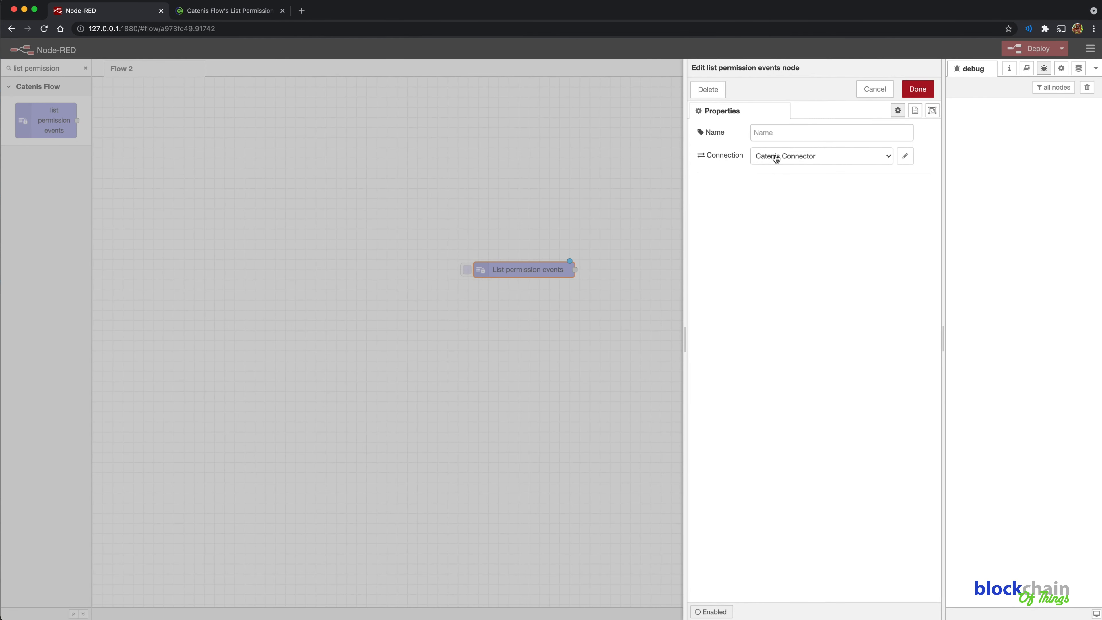
# Step: Keep Catenis Connector on the node and copy the Example Flow JSON from the Catenis Flow guide
pyautogui.click(820, 156)
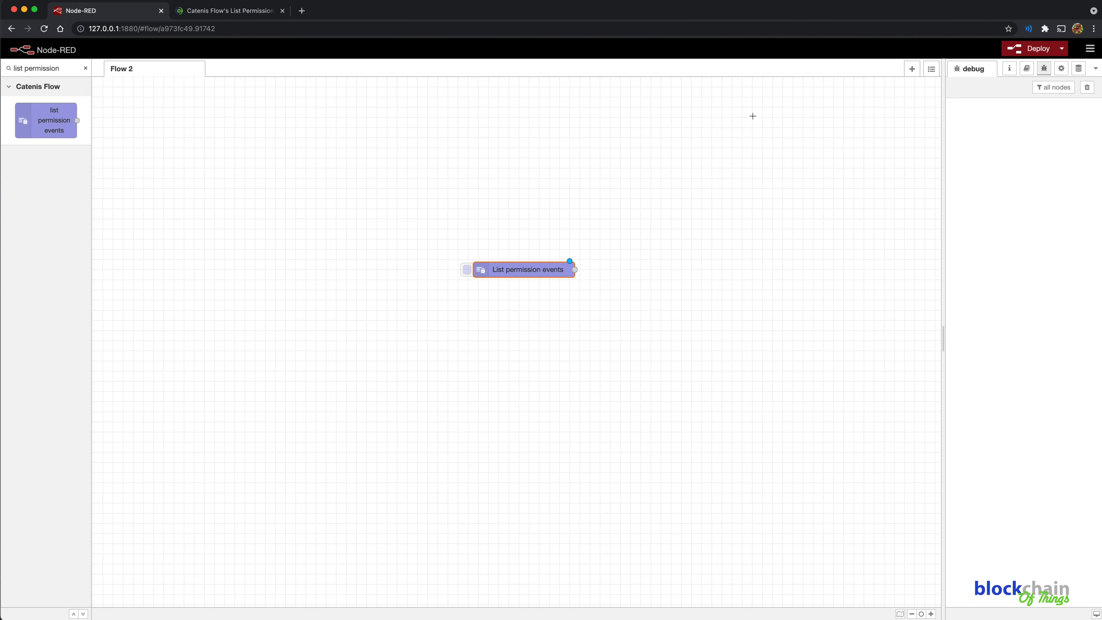
pyautogui.click(227, 10)
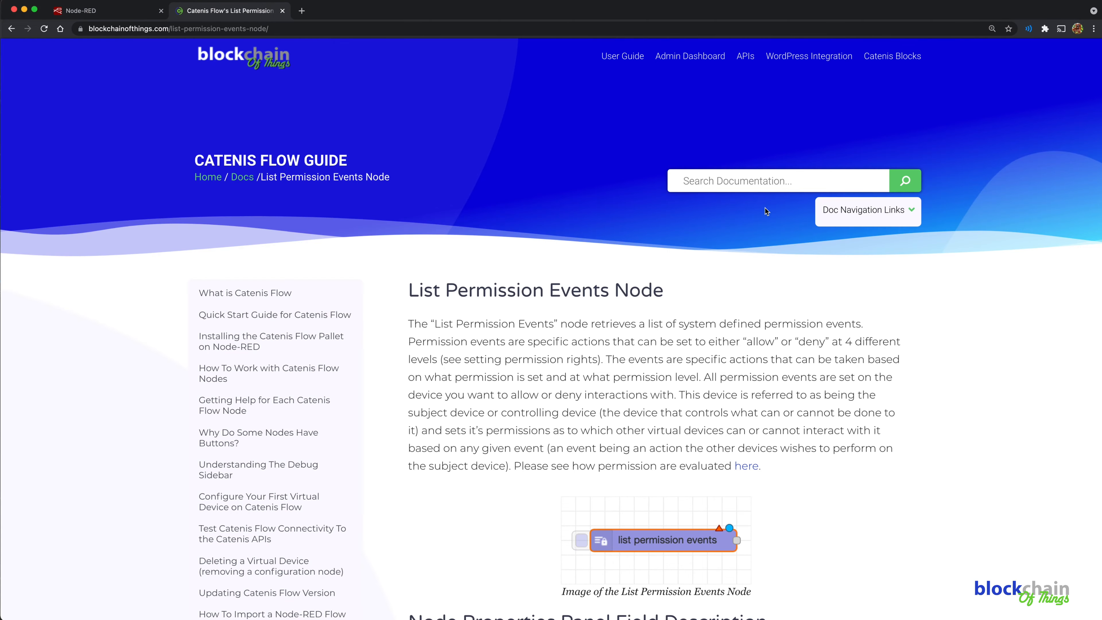
pyautogui.scroll(-3)
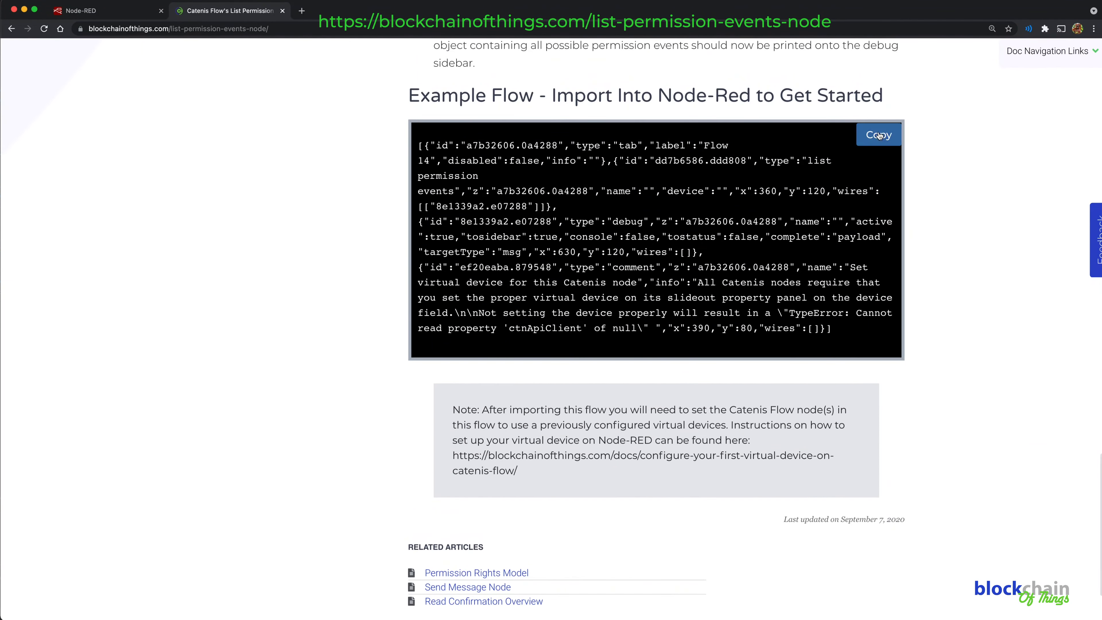
pyautogui.click(106, 11)
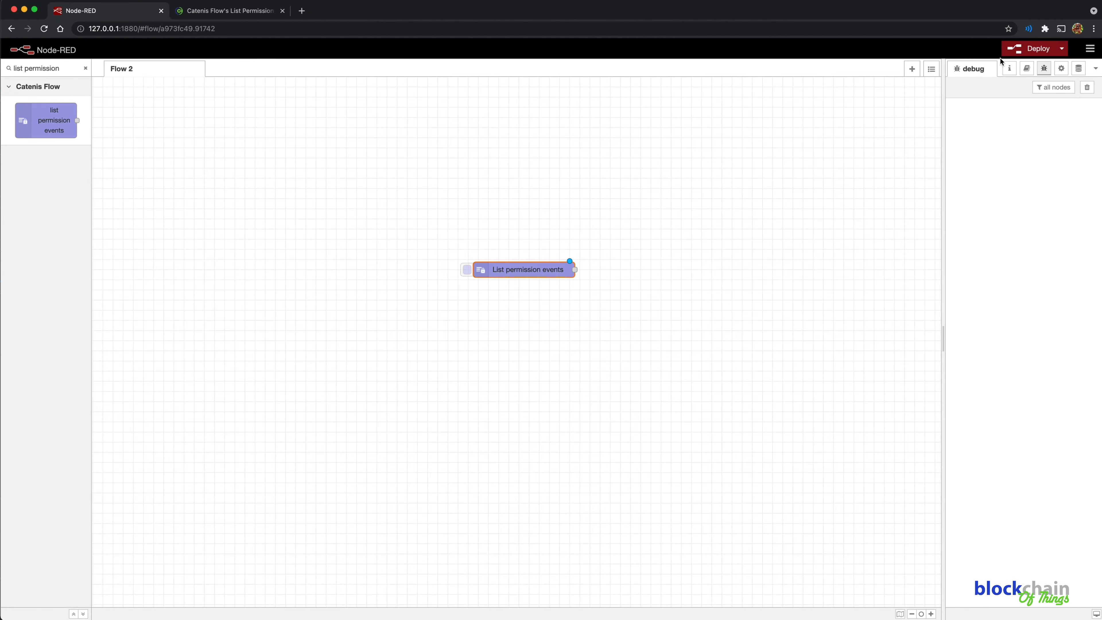
# Step: Import the pasted example JSON as new Flow 14 with 1 flow and 3 nodes
pyautogui.click(1089, 48)
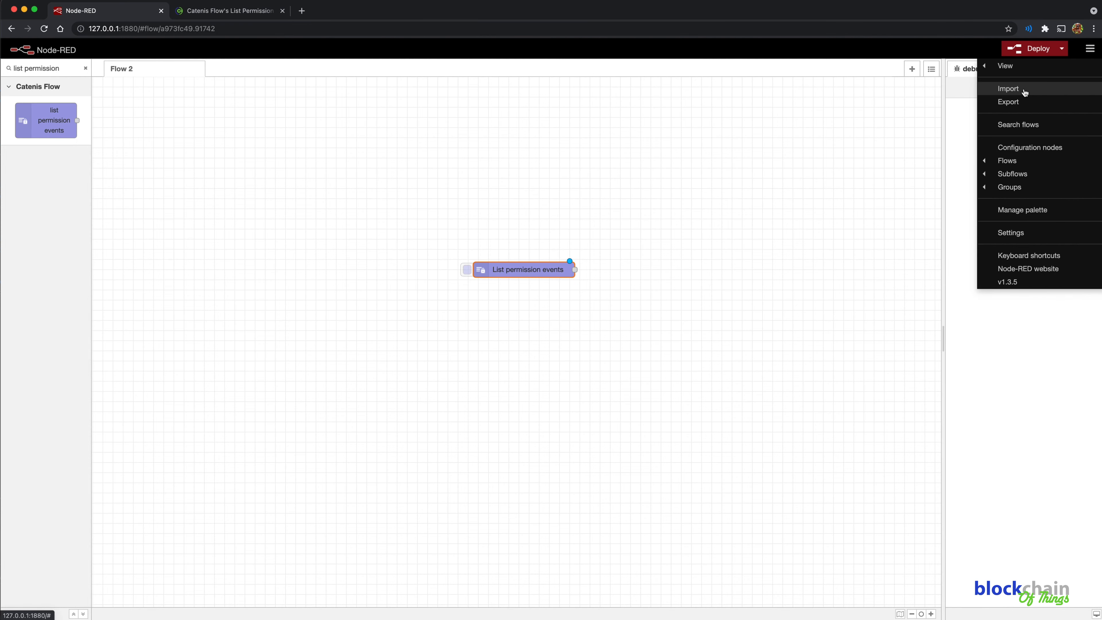
pyautogui.click(1008, 88)
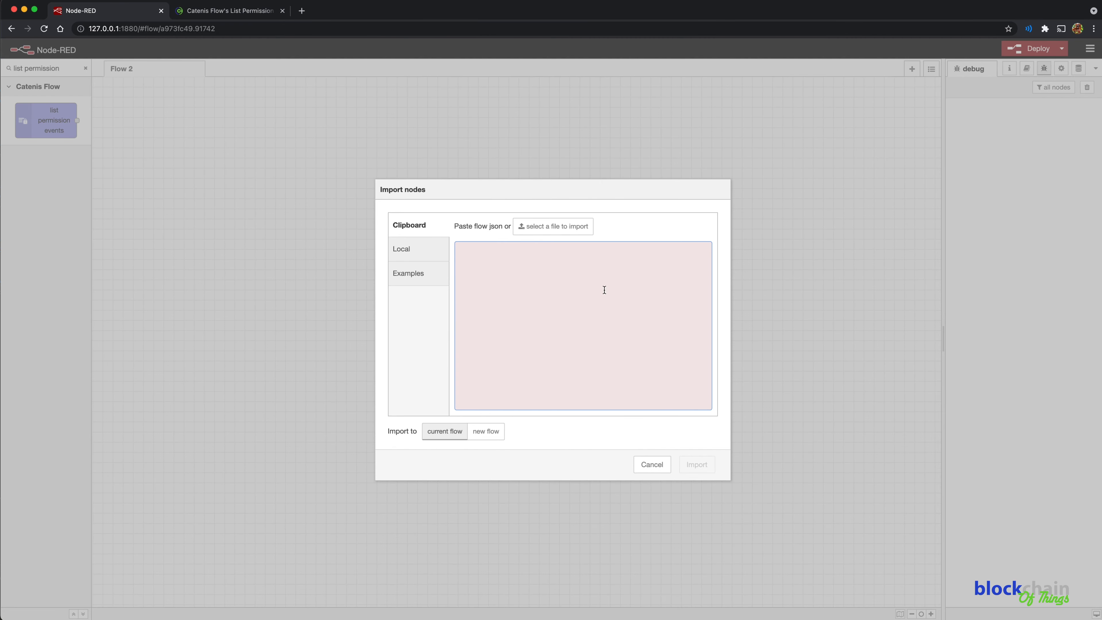
pyautogui.rightClick(603, 289)
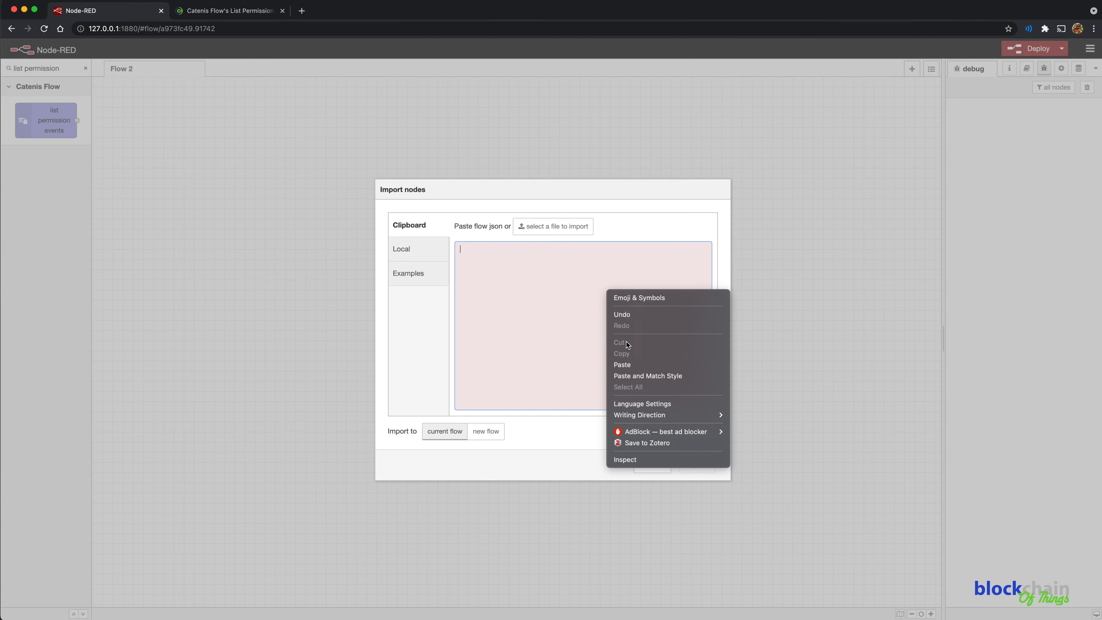
pyautogui.click(622, 364)
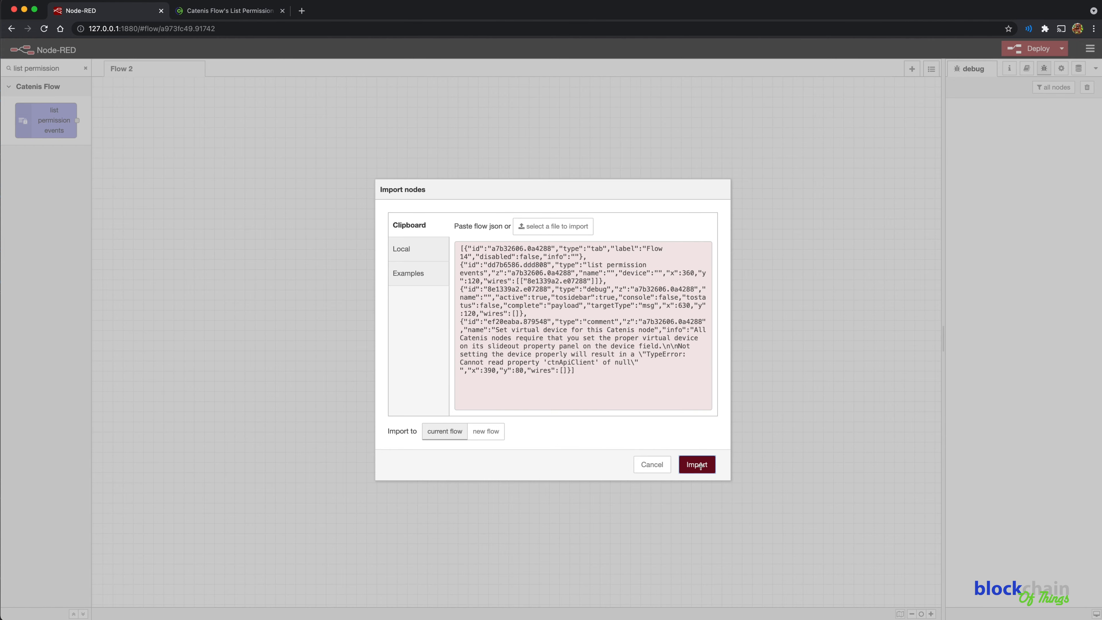
pyautogui.click(696, 464)
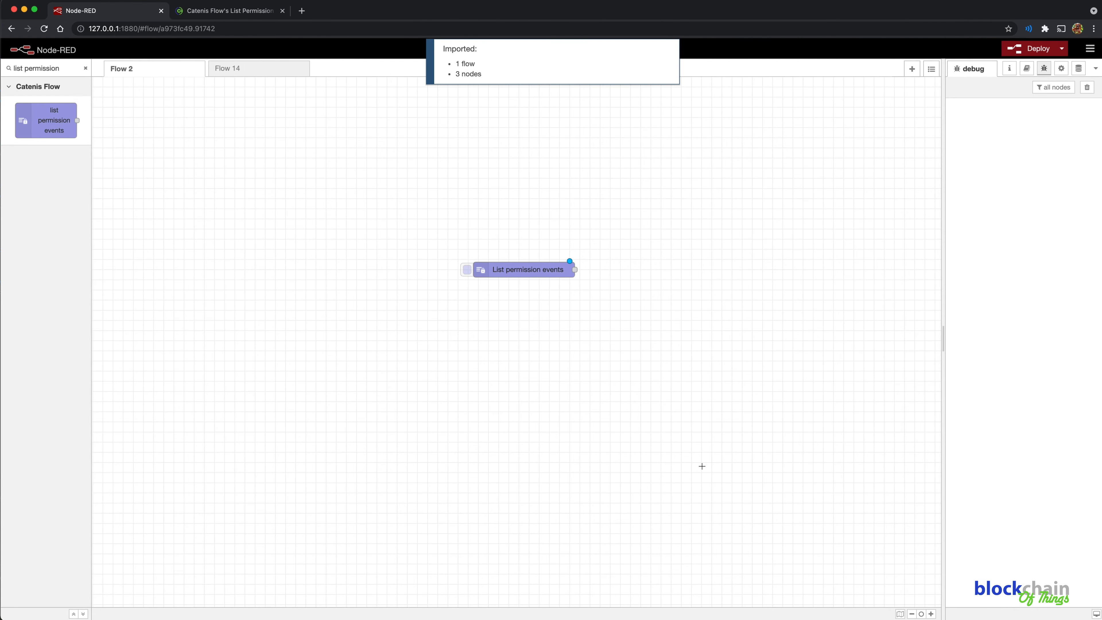
pyautogui.click(228, 68)
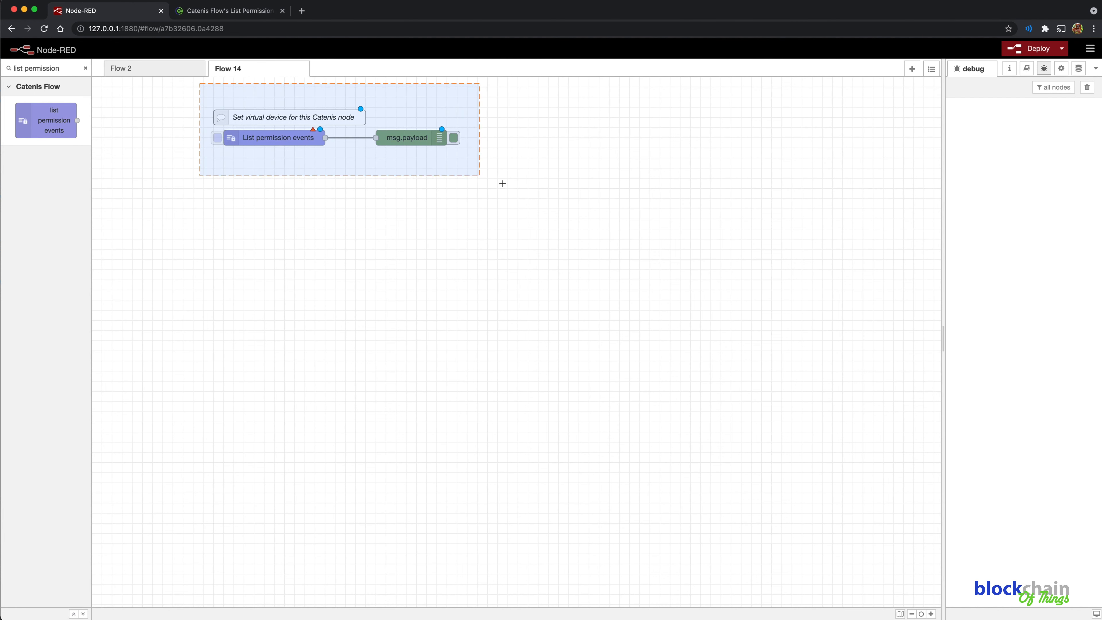
# Step: Centre the List permission events and debug nodes and confirm the Catenis Connector connection
pyautogui.moveTo(274, 137); pyautogui.dragTo(420, 310)
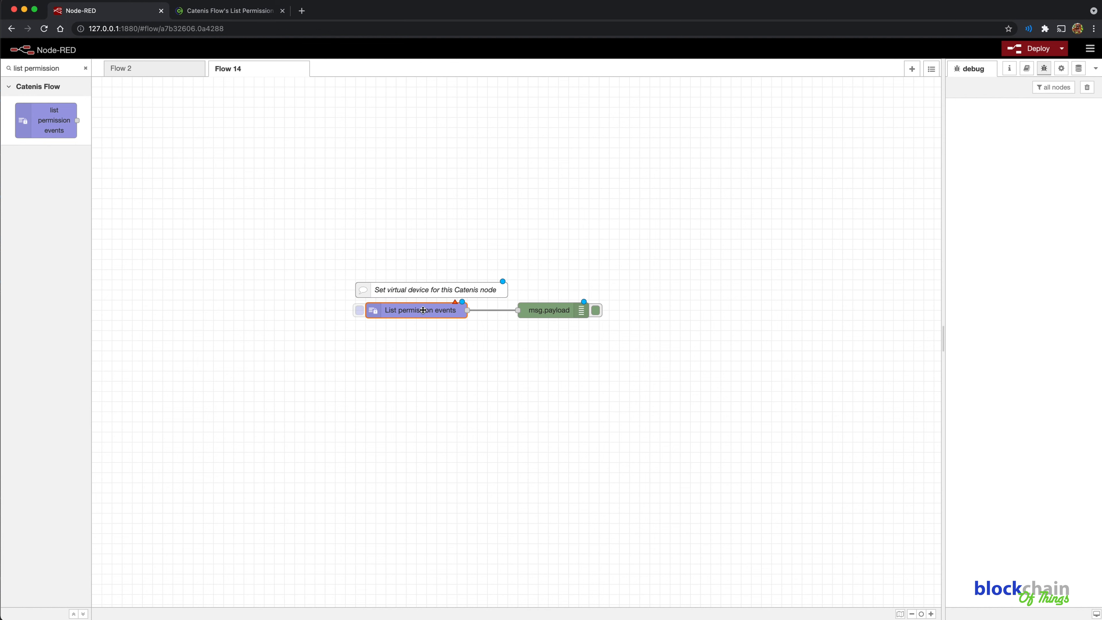
pyautogui.doubleClick(419, 310)
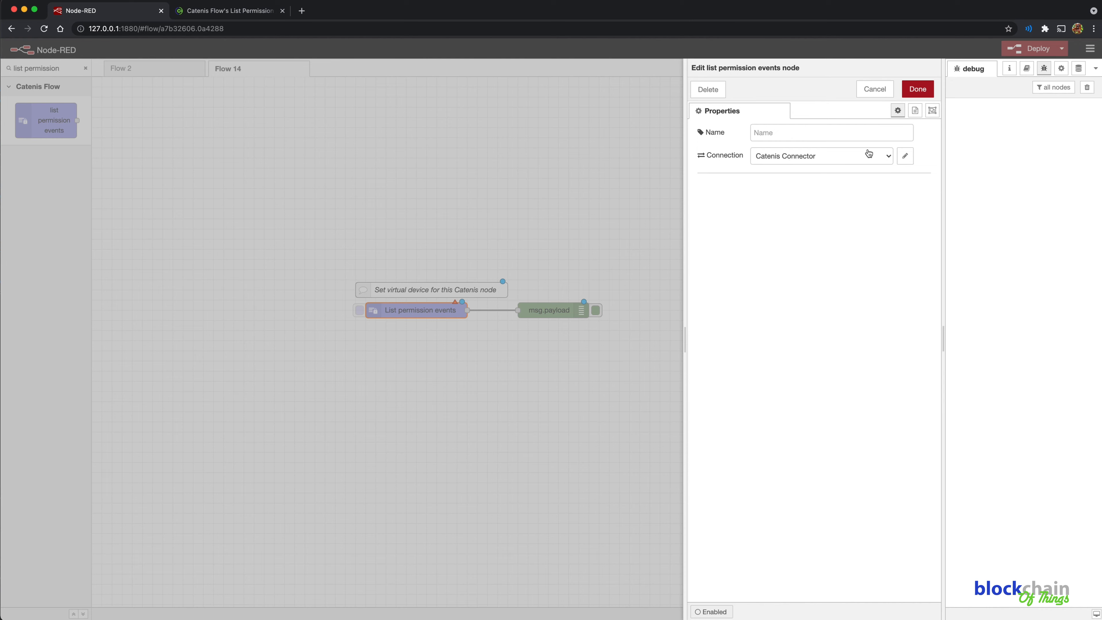
pyautogui.click(917, 89)
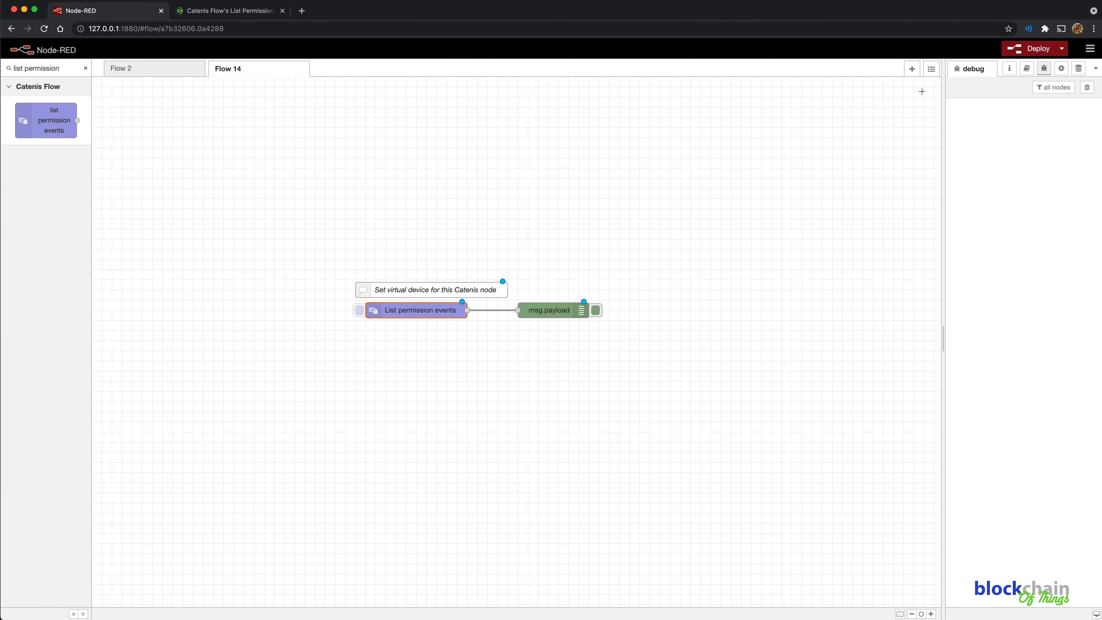